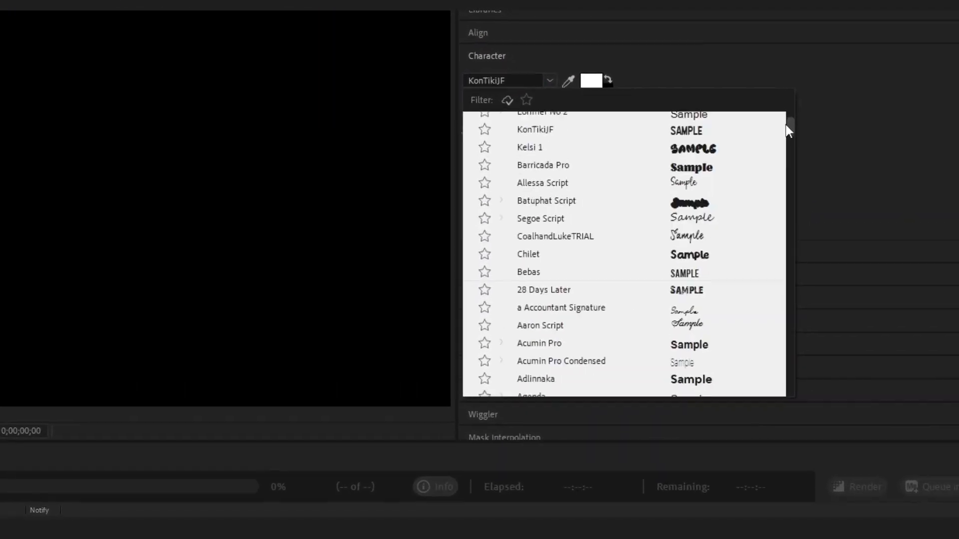
Star Pacify Angry, Lorimer No 2 and KonTikiJF, then filter the font list to favorites only
scroll("up", 3)
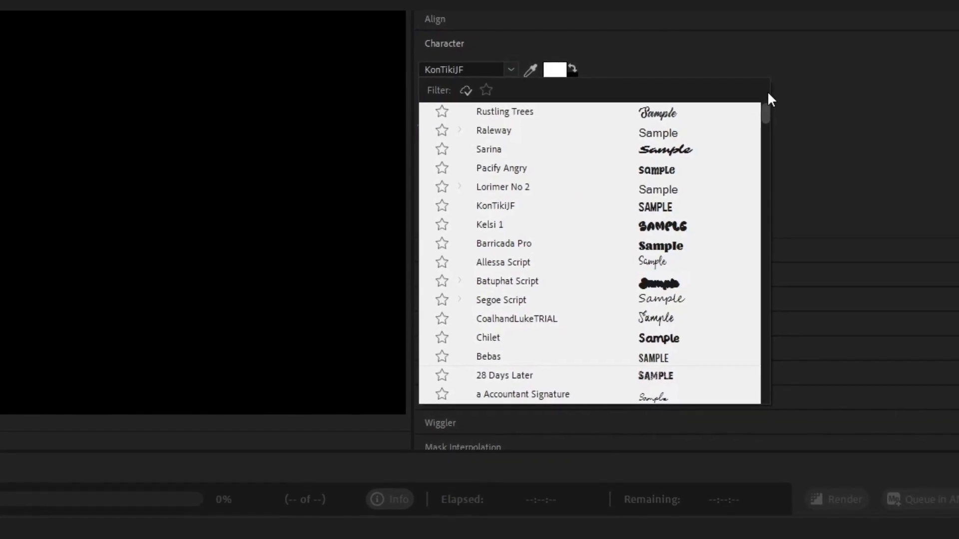
scroll("down", 3)
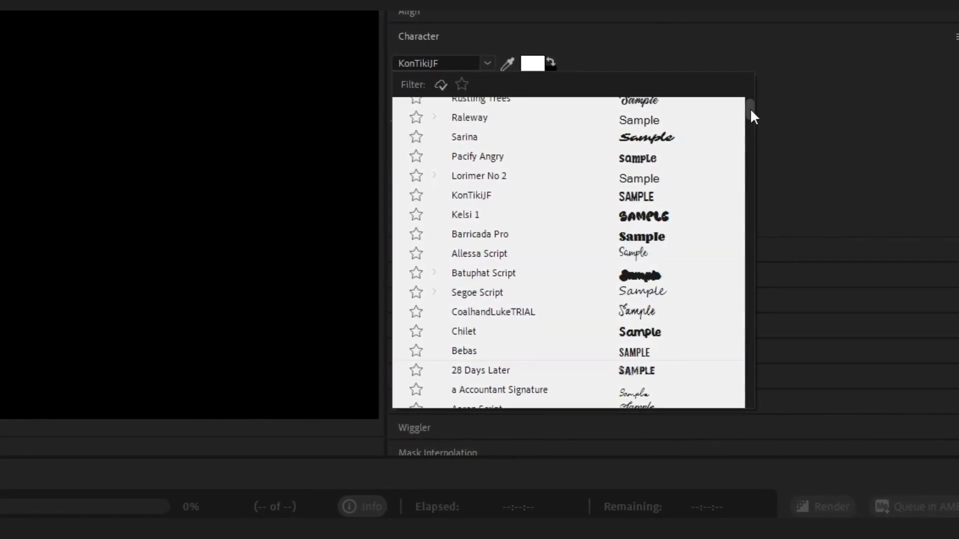
scroll("up", 3)
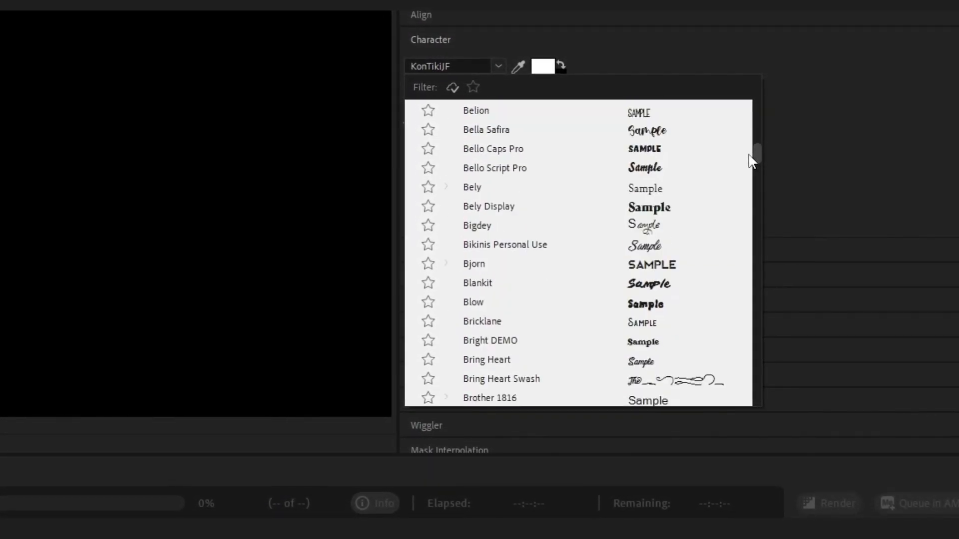
scroll("down", 3)
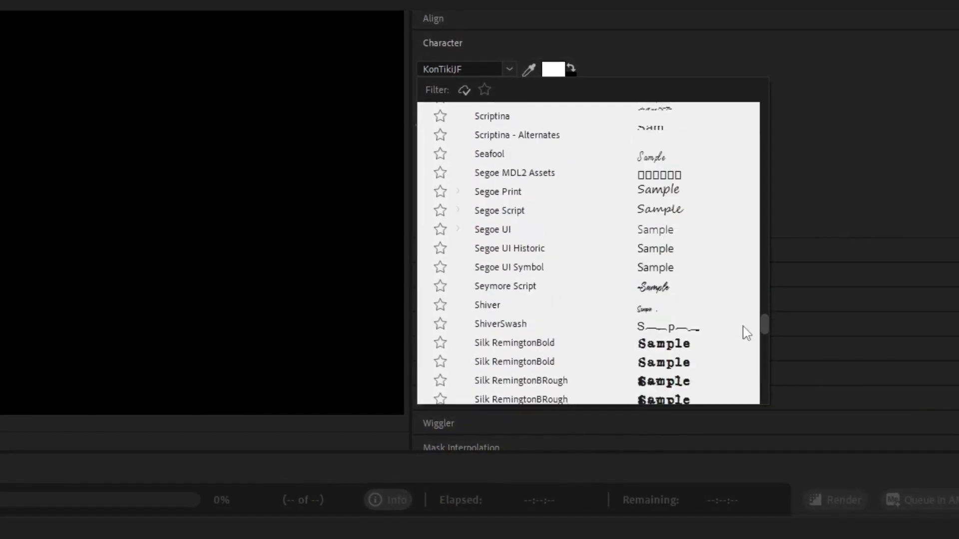
scroll("down", 3)
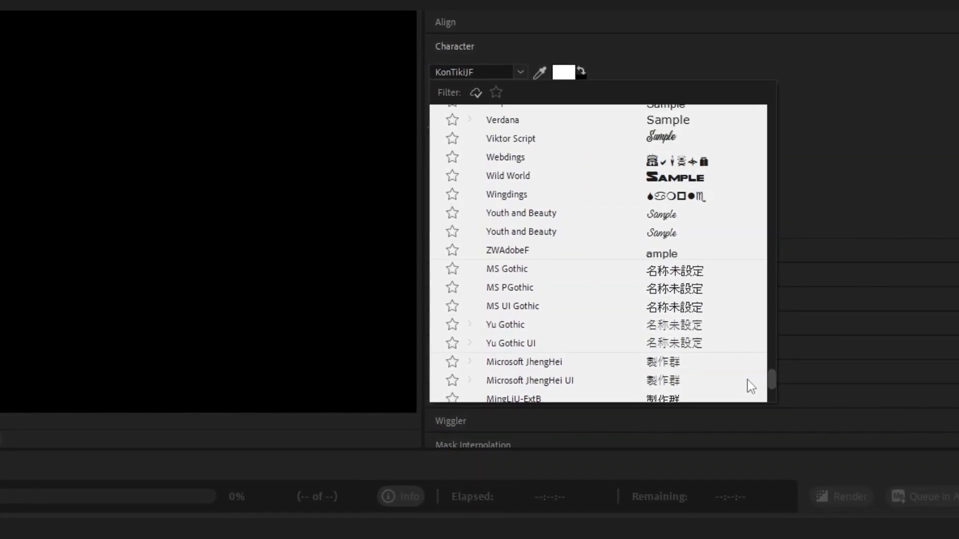
scroll("down", 3)
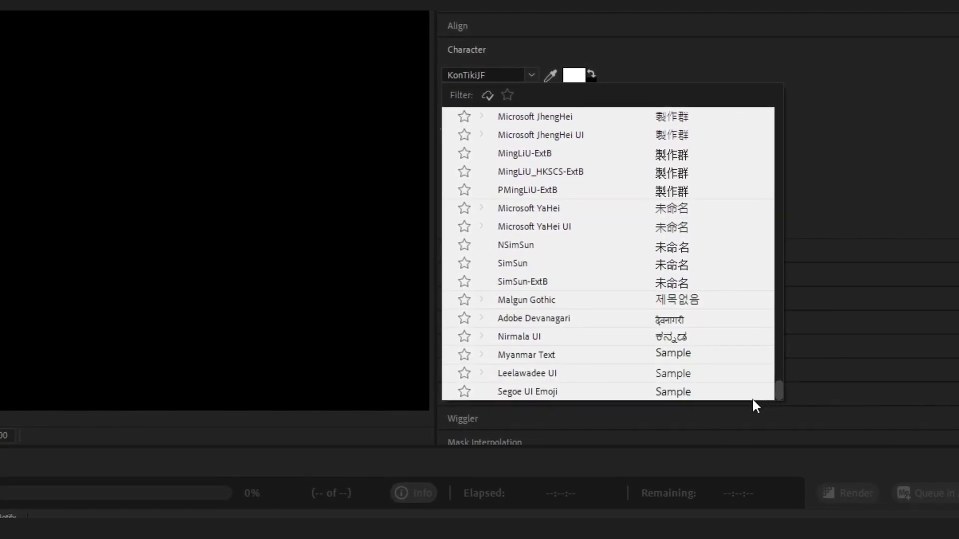
scroll("down", 3)
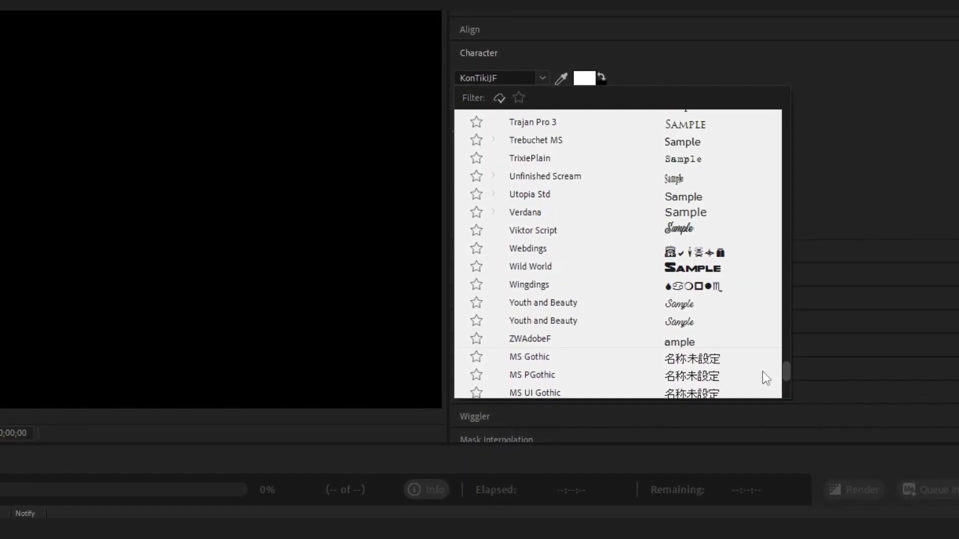
mouse_move(629, 273)
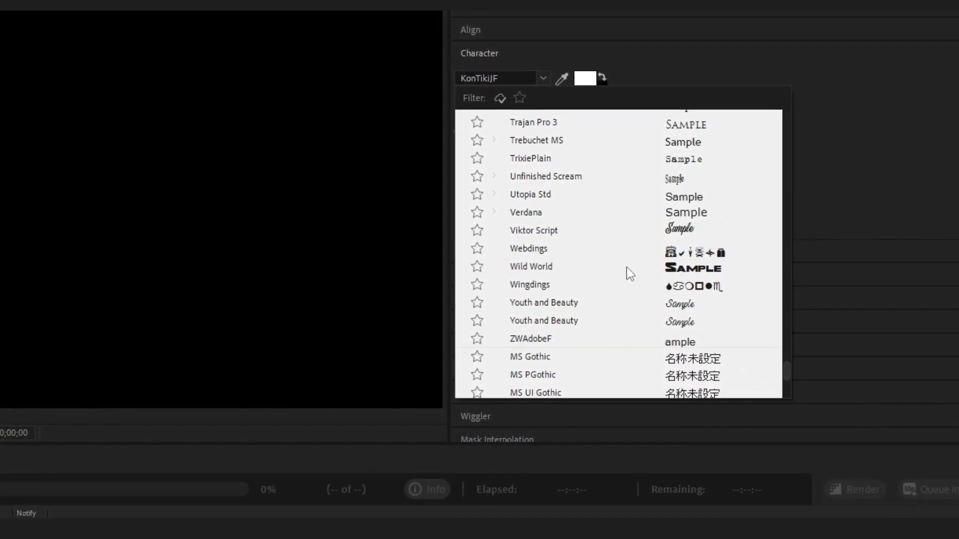
scroll("up", 3)
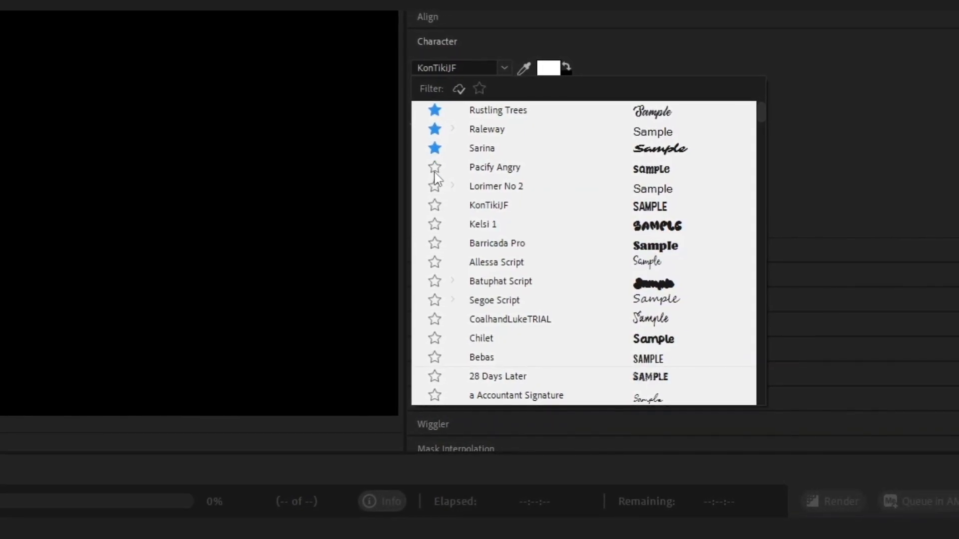
left_click(480, 88)
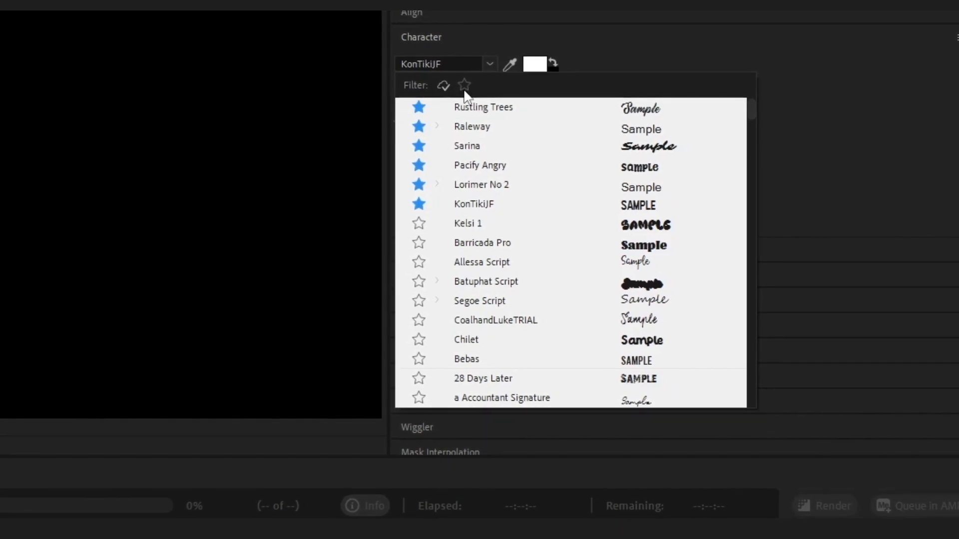
left_click(463, 85)
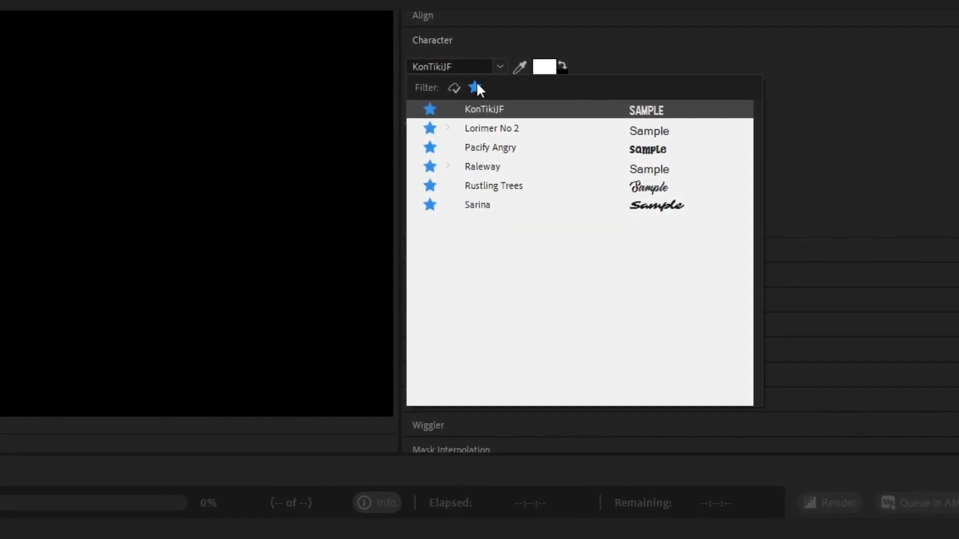
Unstar Rustling Trees, Raleway, Sarina, Pacify Angry, Lorimer No 2 and KonTikiJF, and turn off the favorites filter
left_click(452, 66)
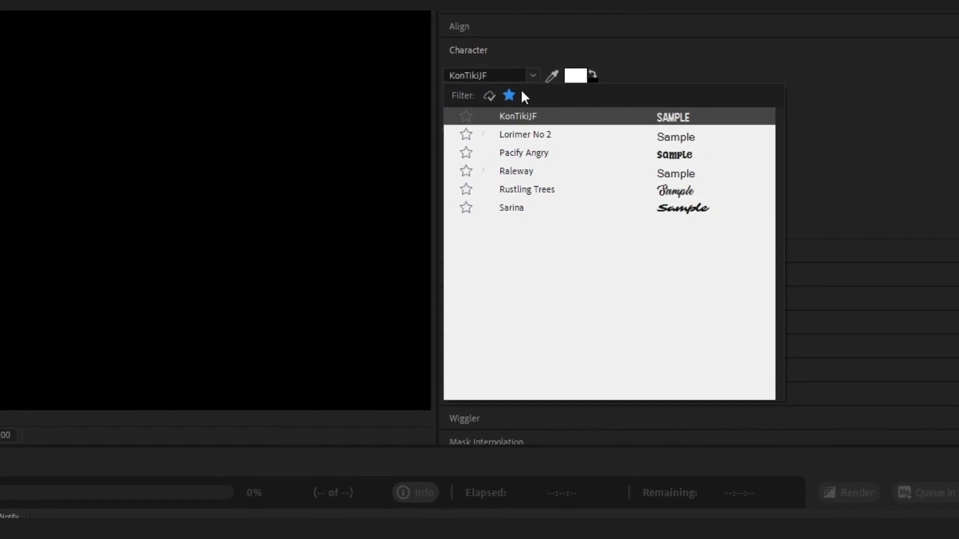
left_click(508, 95)
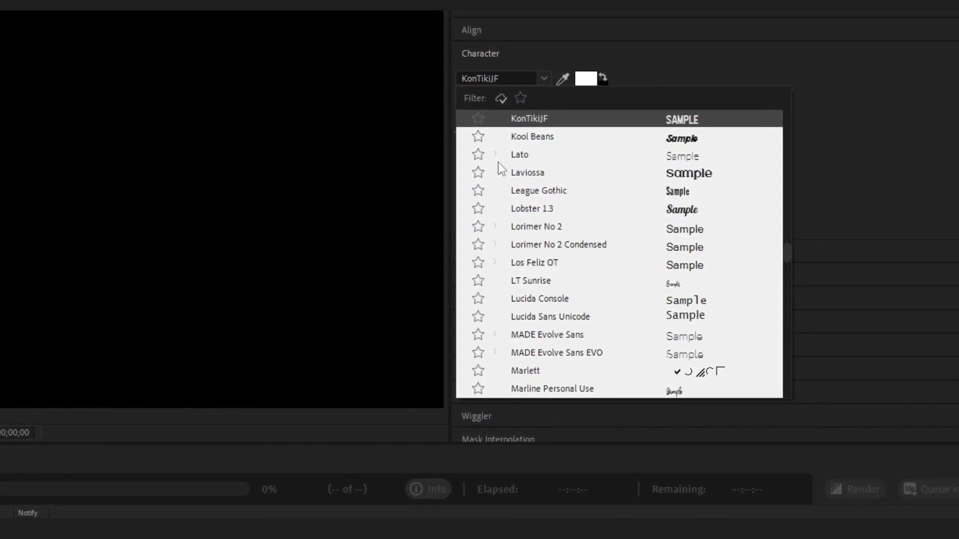